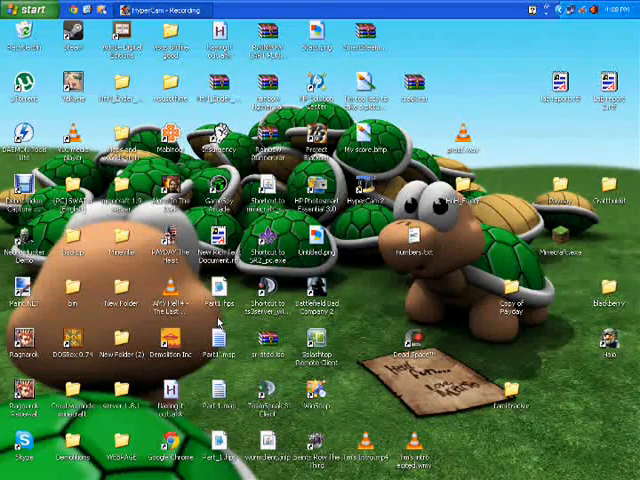
{"action": "mouse_move", "coordinate": [225, 325]}
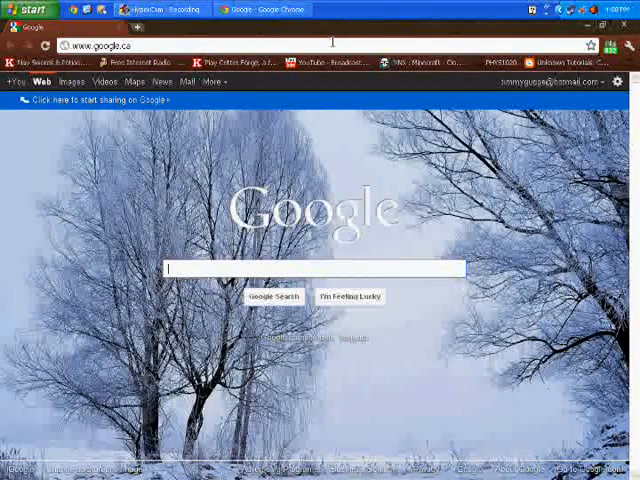
Search Google for 'animoto.com'.
{"action": "type", "text": "e"}
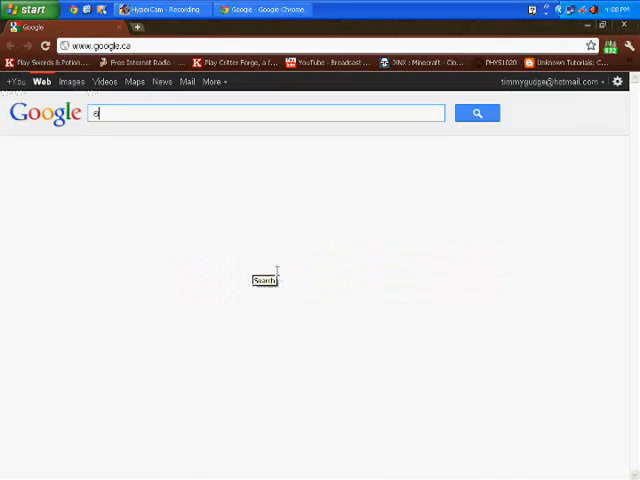
{"action": "type", "text": "nimoto.com"}
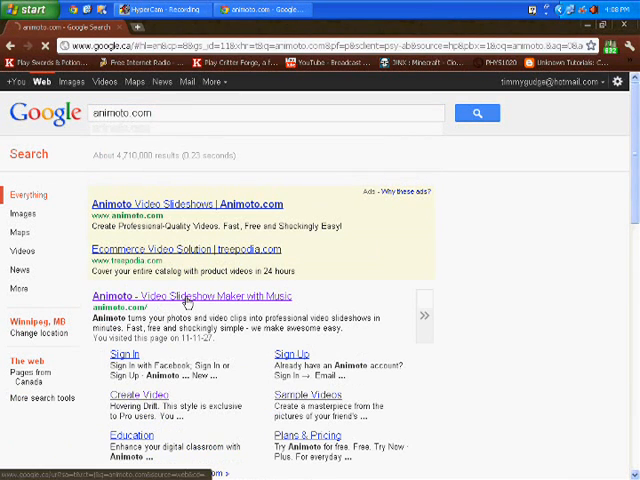
Open the 'Animoto - Video Slideshow Maker with Music' search result.
{"action": "left_click", "coordinate": [190, 295]}
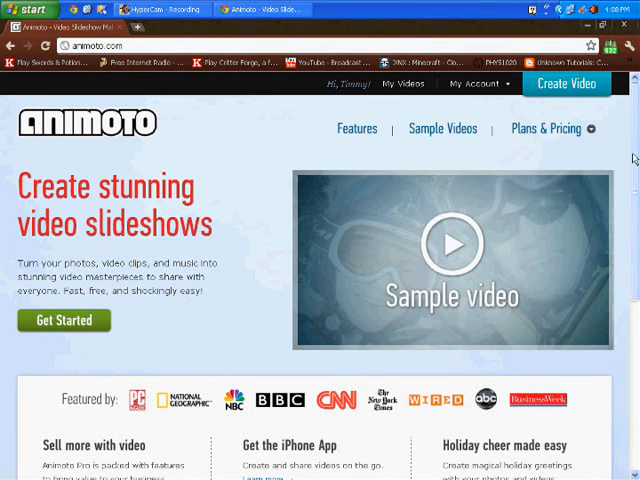
{"action": "mouse_move", "coordinate": [430, 173]}
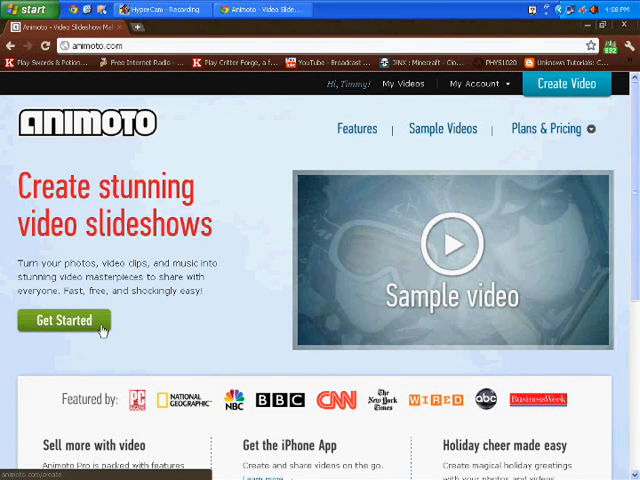
Start a new video and scroll the video styles down to Water.
{"action": "left_click", "coordinate": [63, 320]}
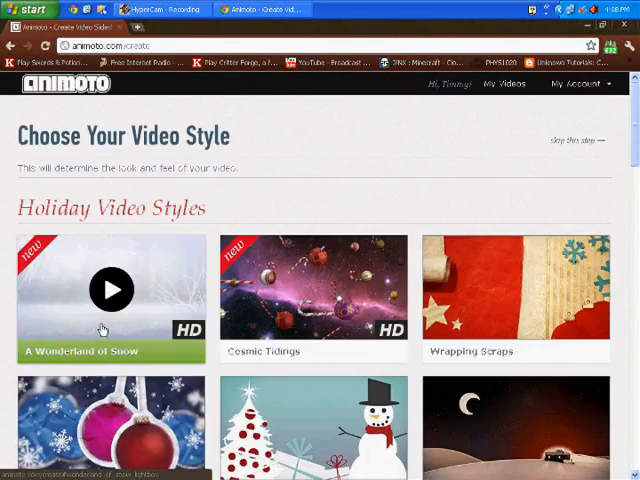
{"action": "mouse_move", "coordinate": [463, 180]}
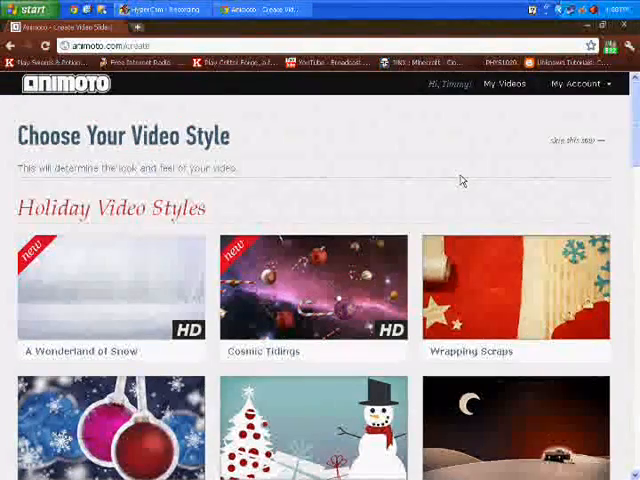
{"action": "scroll", "scroll_direction": "down", "scroll_amount": 3}
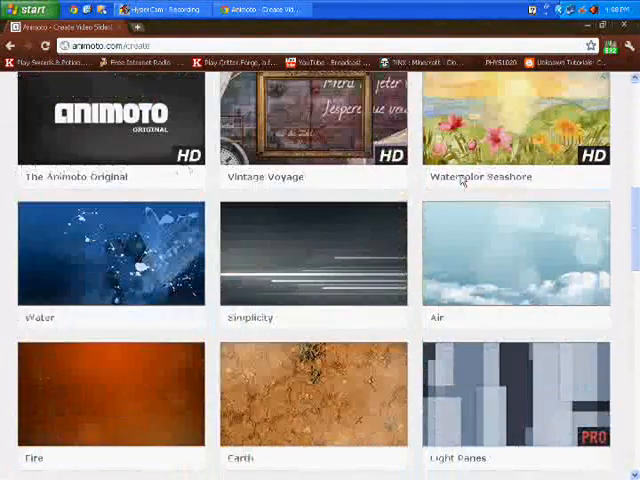
{"action": "mouse_move", "coordinate": [112, 257]}
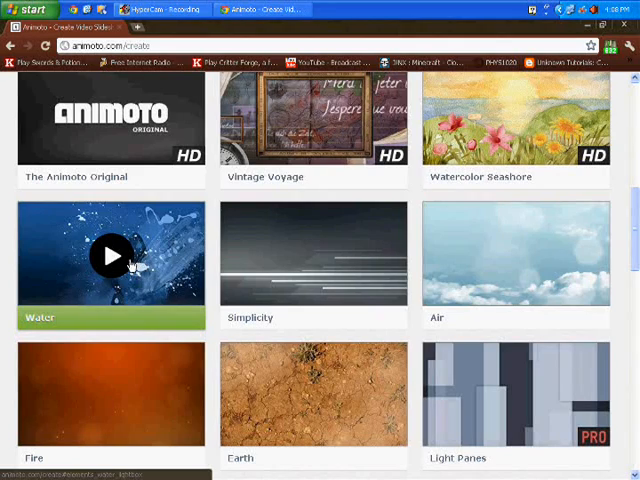
Preview the Water style sample, then make a free 30-second Water video.
{"action": "left_click", "coordinate": [110, 255]}
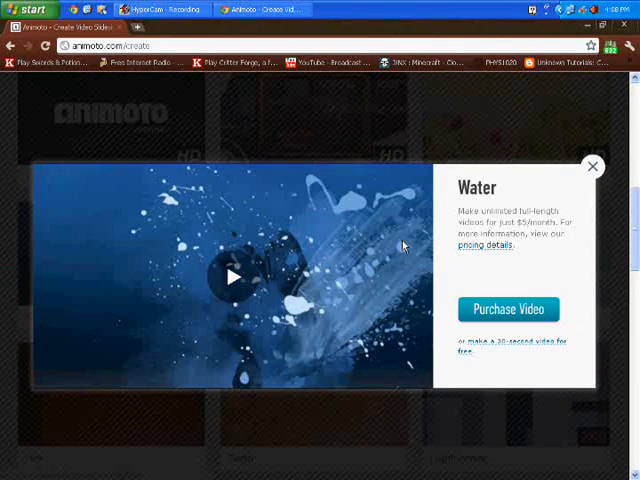
{"action": "left_click", "coordinate": [232, 277]}
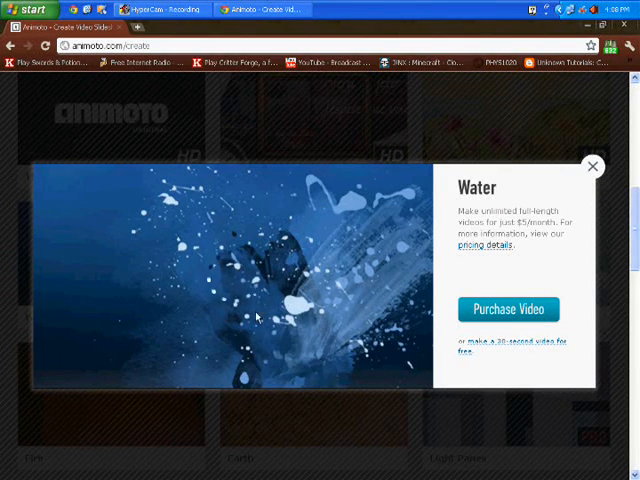
{"action": "left_click", "coordinate": [230, 280]}
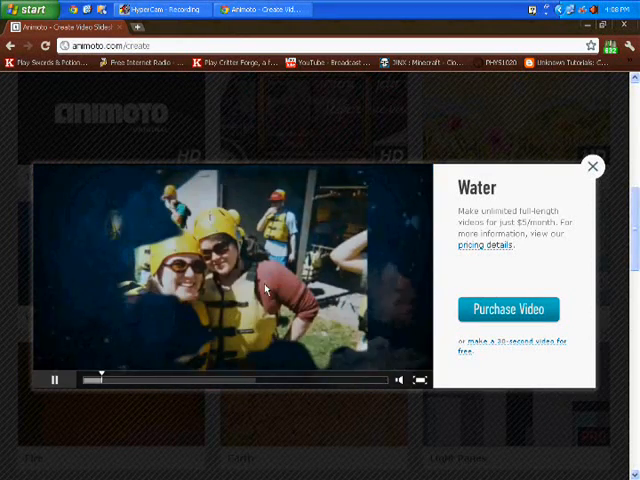
{"action": "left_click", "coordinate": [54, 379]}
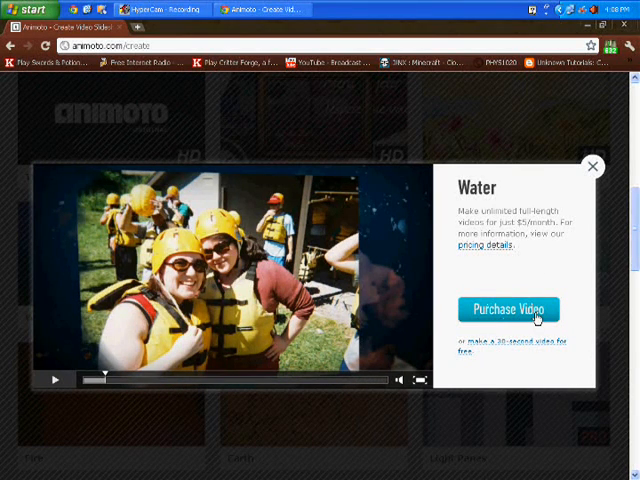
{"action": "mouse_move", "coordinate": [490, 345]}
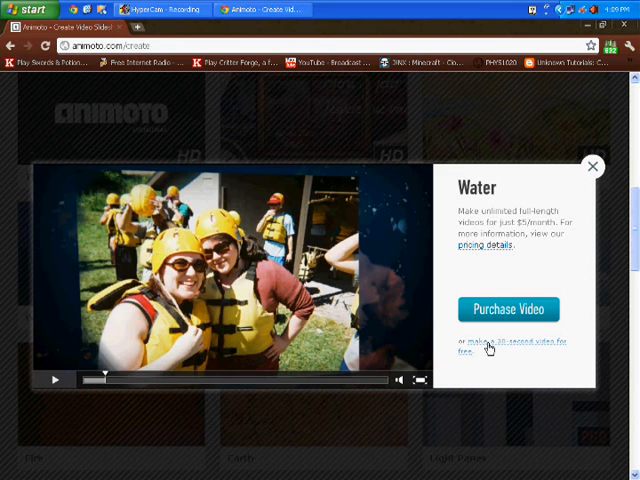
{"action": "left_click", "coordinate": [489, 347]}
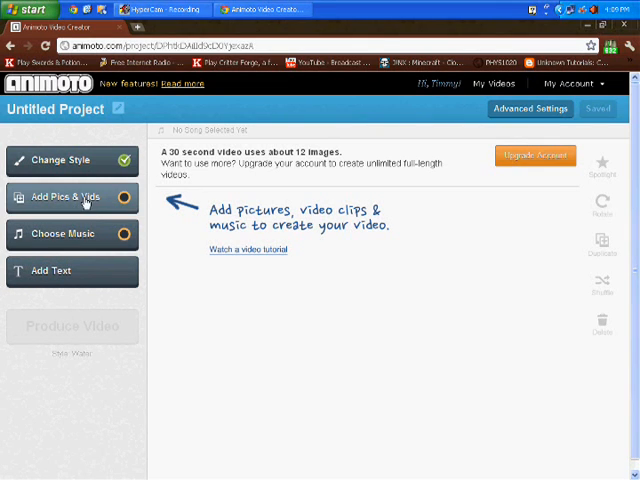
Add the red present photo from Animoto's Birthday stock collection as one item.
{"action": "left_click", "coordinate": [66, 197]}
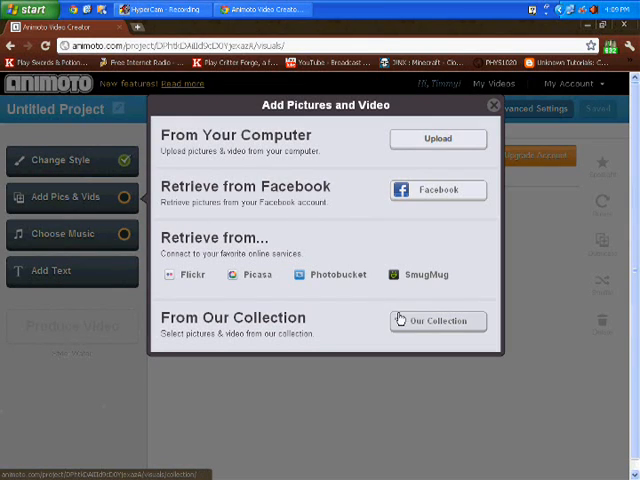
{"action": "left_click", "coordinate": [437, 321]}
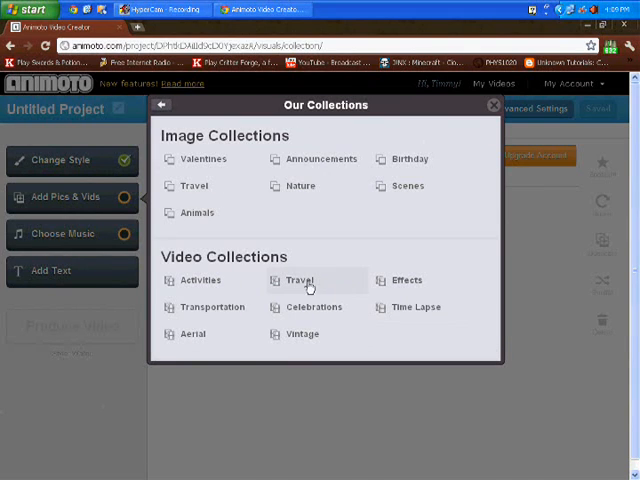
{"action": "mouse_move", "coordinate": [407, 159]}
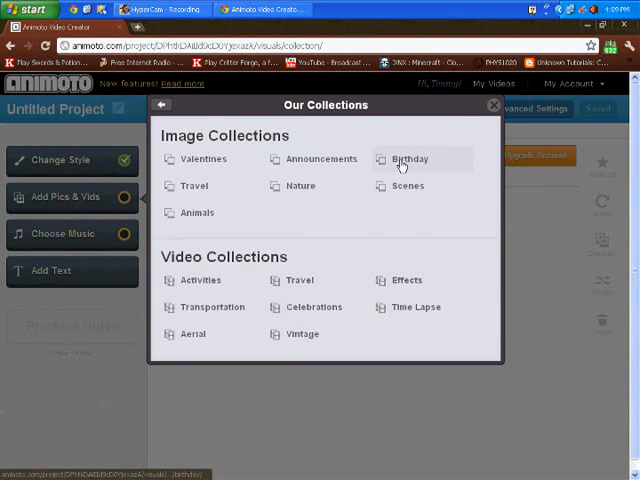
{"action": "left_click", "coordinate": [407, 158]}
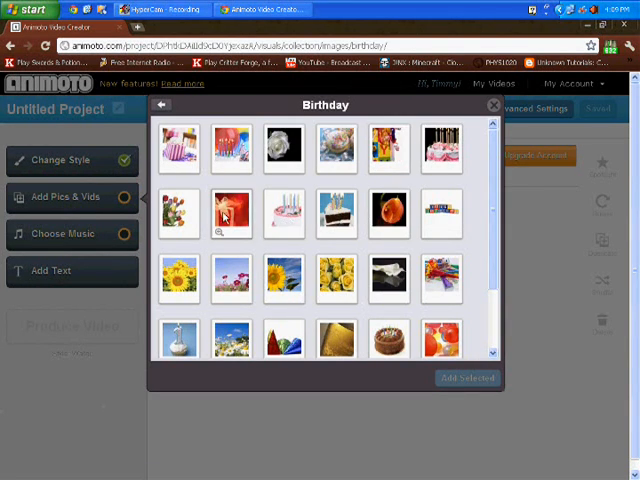
{"action": "left_click", "coordinate": [230, 213]}
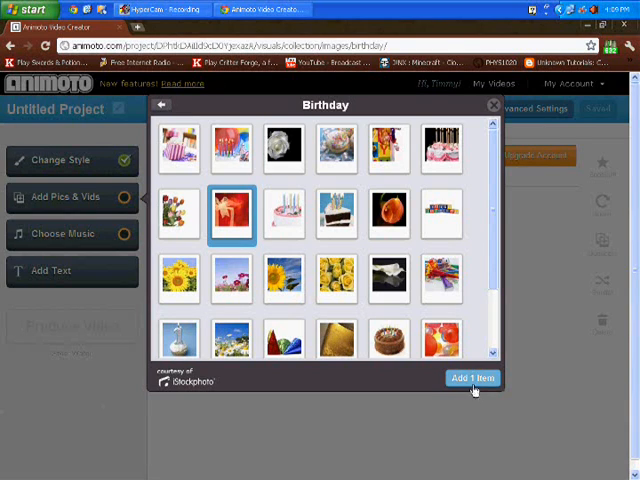
{"action": "left_click", "coordinate": [470, 378]}
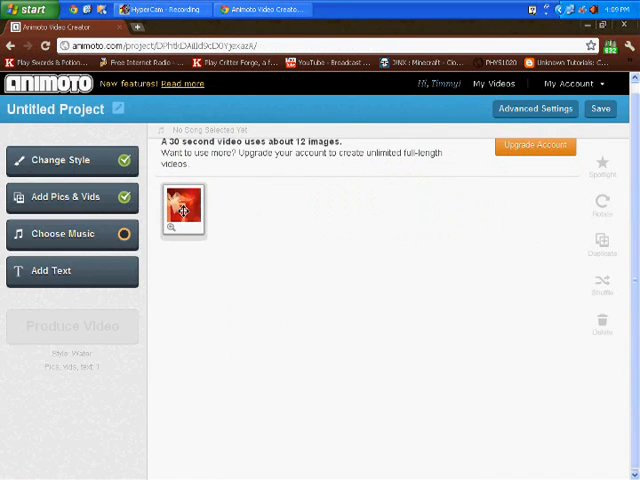
{"action": "left_click", "coordinate": [64, 233]}
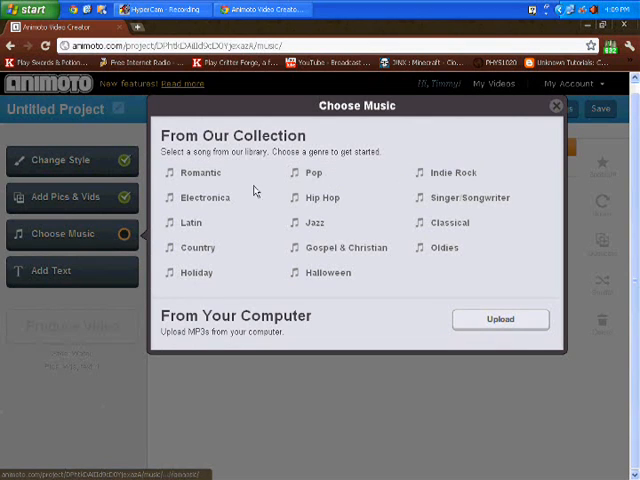
Browse the Electronica music genre to find the Elastifunk track.
{"action": "left_click", "coordinate": [206, 198]}
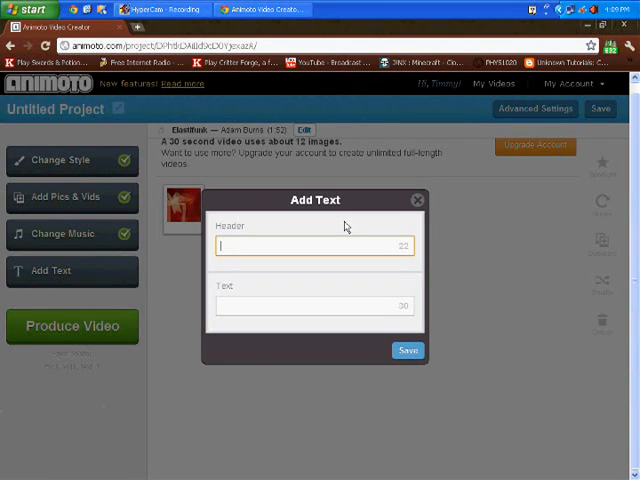
Add a text slide with header 'This is a test' and text 'This is the test text'.
{"action": "type", "text": "This"}
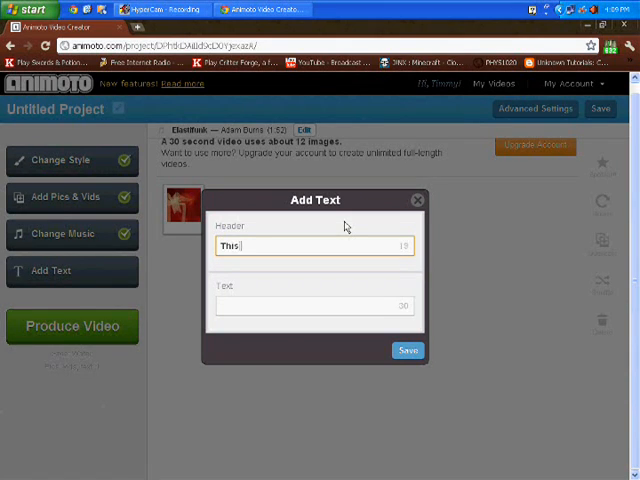
{"action": "type", "text": "is a test"}
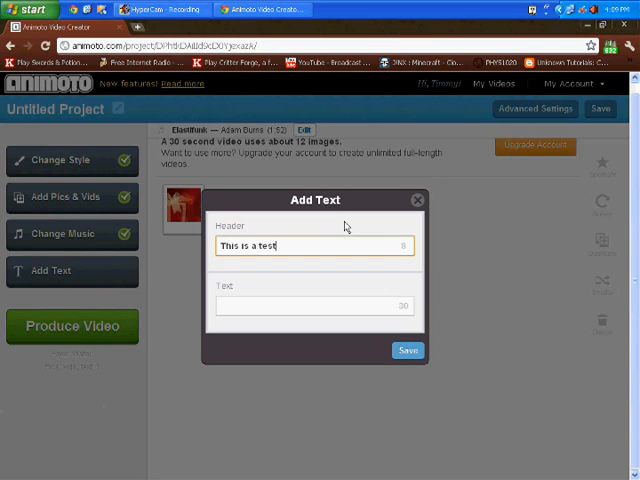
{"action": "left_click", "coordinate": [313, 306]}
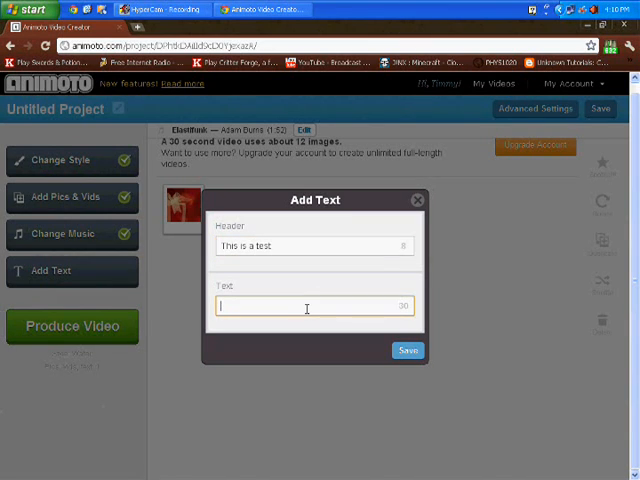
{"action": "type", "text": "This is the test text"}
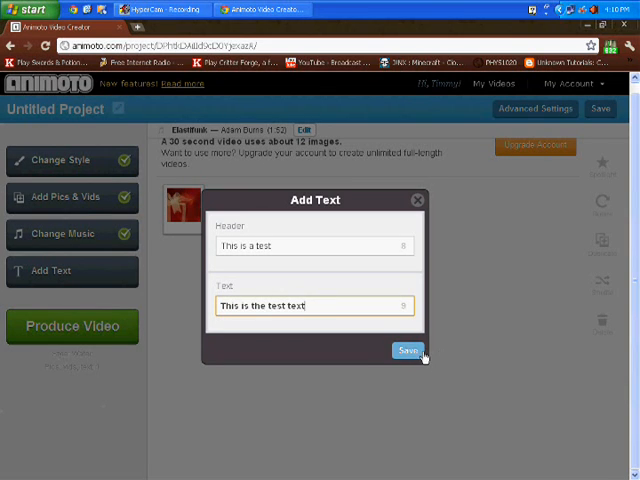
{"action": "left_click", "coordinate": [408, 350]}
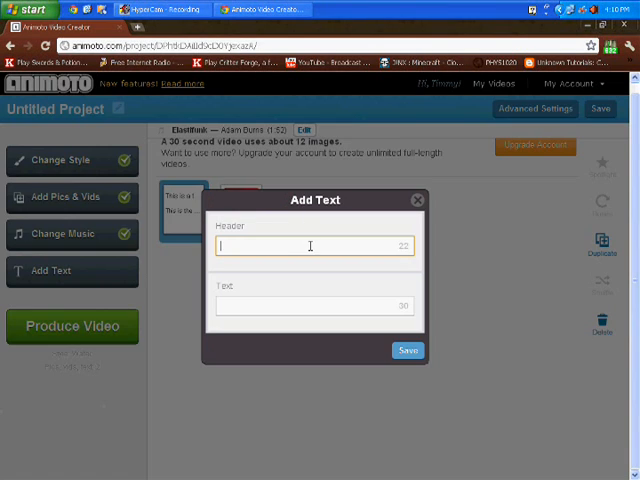
Add a second text slide with header 'Hello' and text 'goodbye'.
{"action": "type", "text": "Hell"}
{"action": "left_click", "coordinate": [314, 306]}
{"action": "type", "text": "g"}
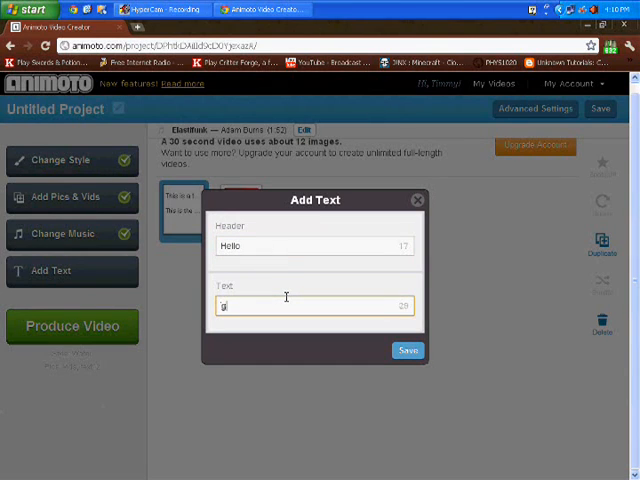
{"action": "type", "text": "oodbye"}
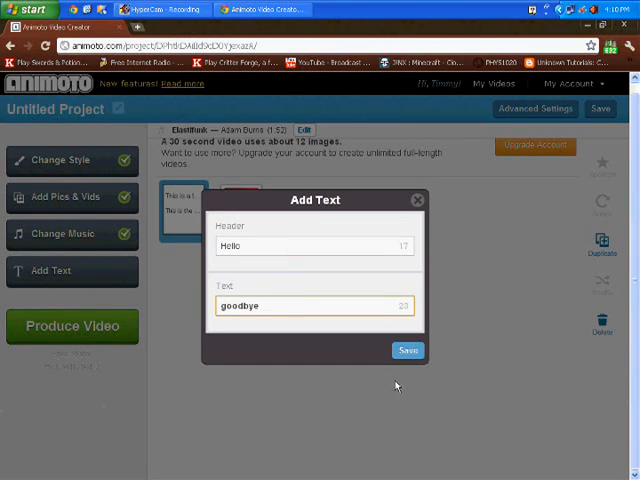
{"action": "left_click", "coordinate": [407, 350]}
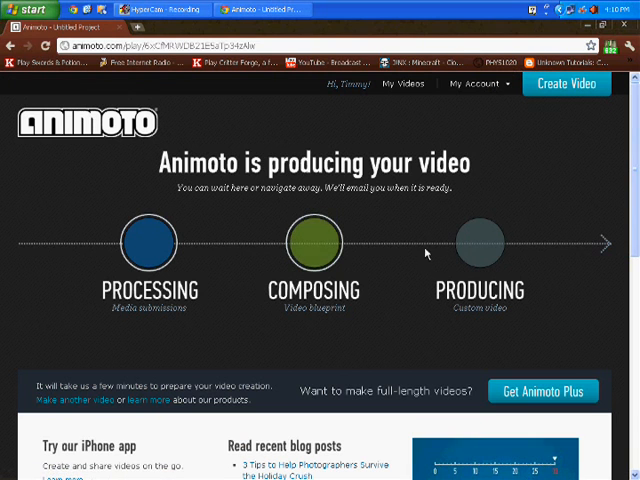
{"action": "mouse_move", "coordinate": [530, 244]}
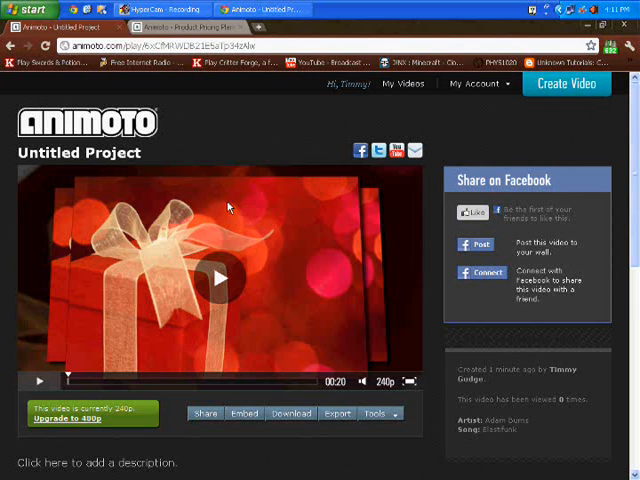
{"action": "mouse_move", "coordinate": [208, 131]}
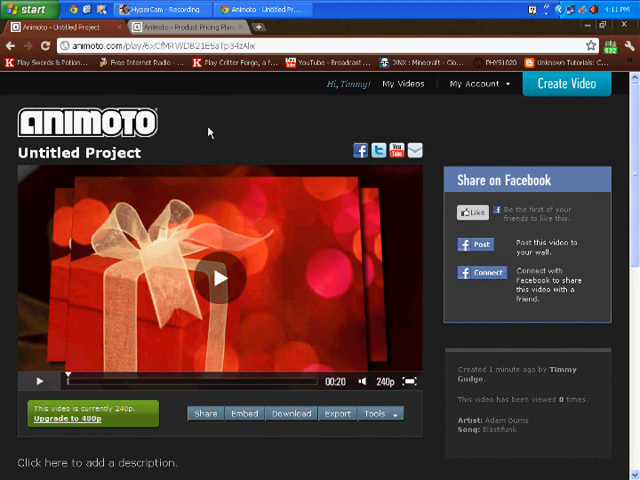
{"action": "mouse_move", "coordinate": [256, 226]}
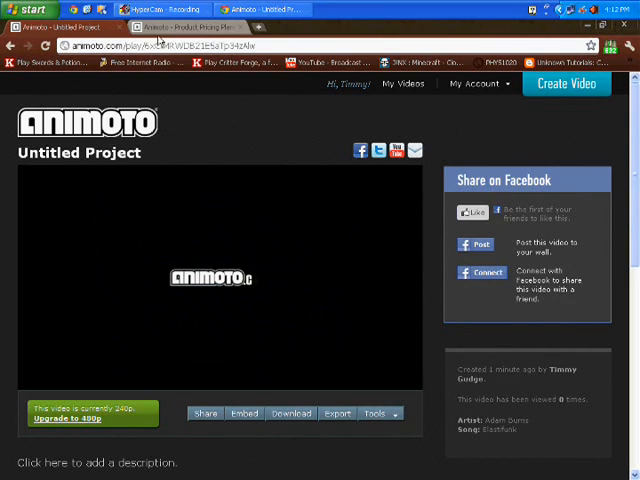
Play the finished 20-second birthday video through to its closing logo screen.
{"action": "left_click", "coordinate": [290, 413]}
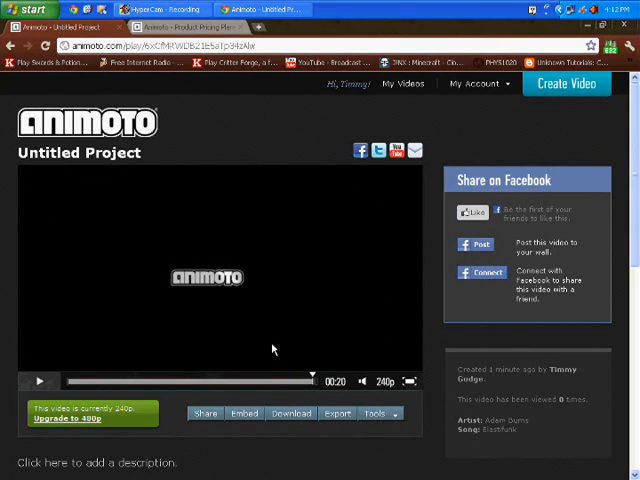
{"action": "mouse_move", "coordinate": [267, 334]}
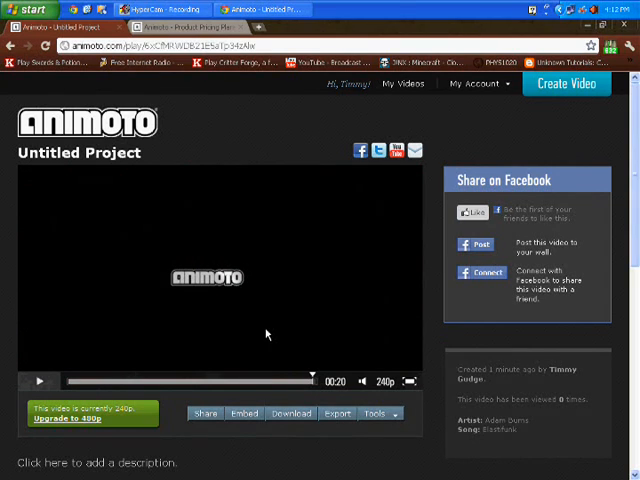
{"action": "mouse_move", "coordinate": [131, 291]}
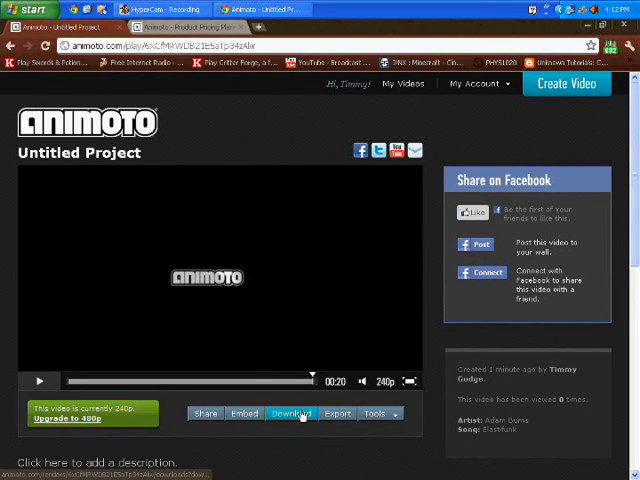
Download the finished 20-second video from below the player.
{"action": "left_click", "coordinate": [291, 413]}
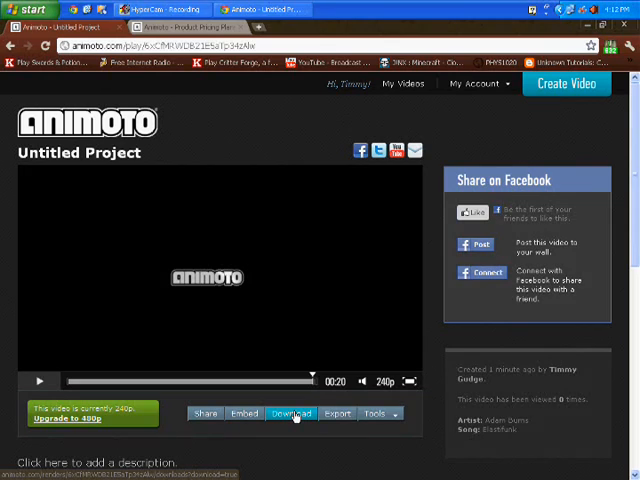